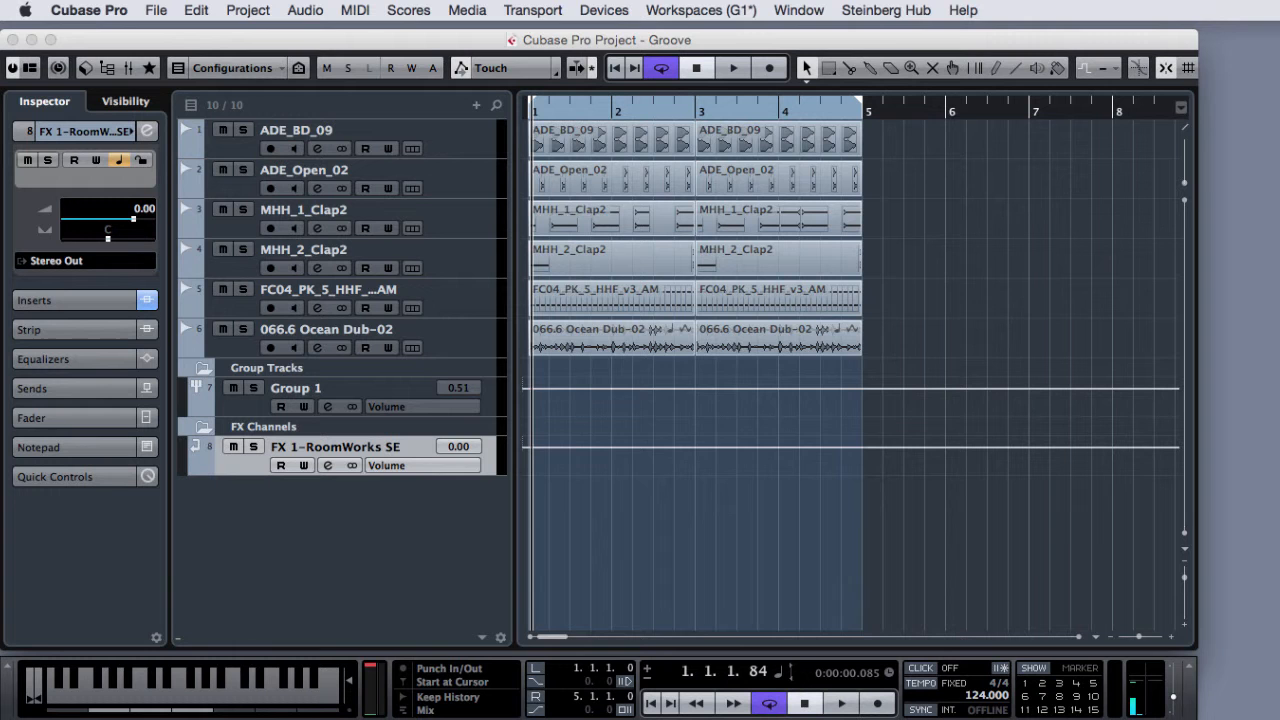
In VST Instruments, add a track instrument using the [GM 036] Fretless Bass preset.
key(F11)
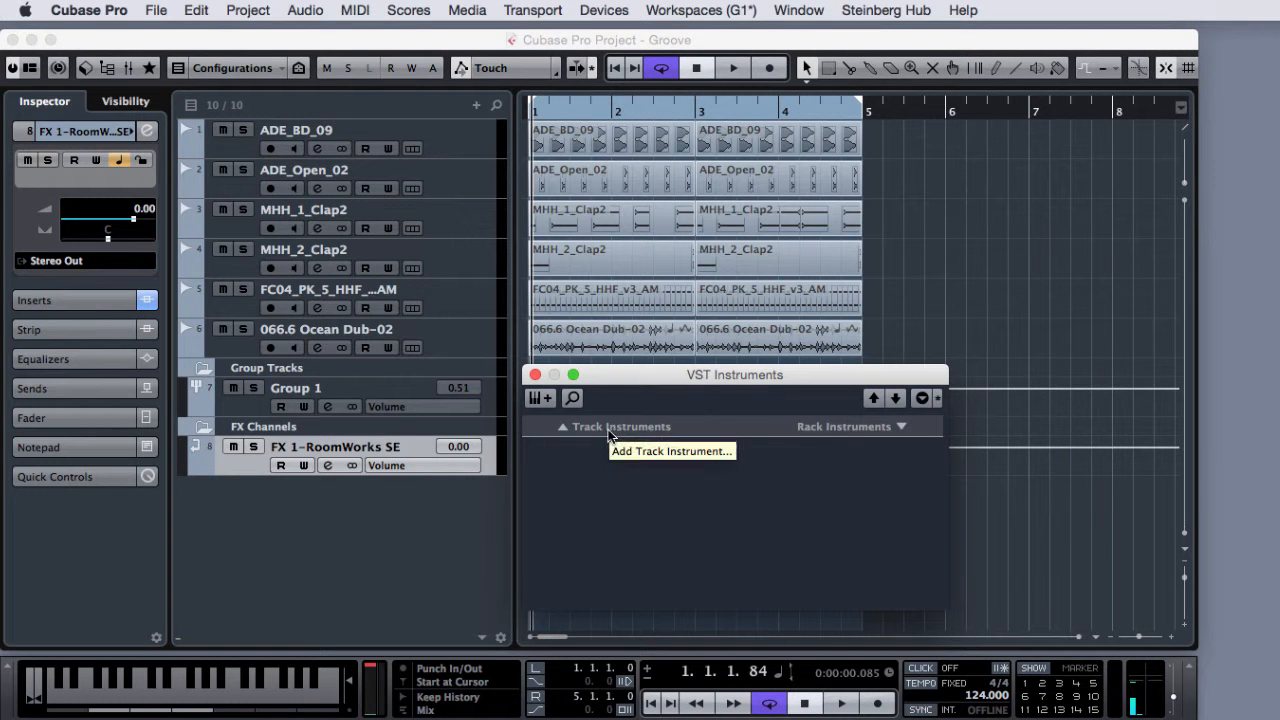
click(671, 451)
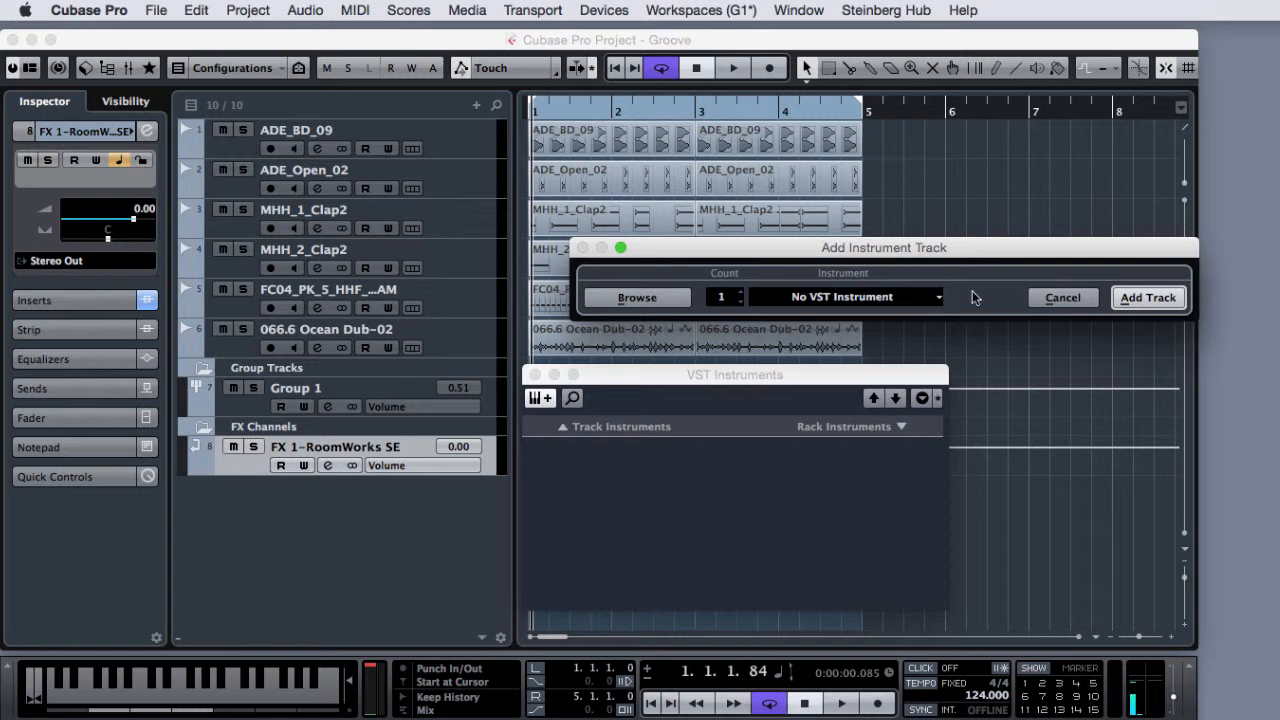
mouse_move(968, 252)
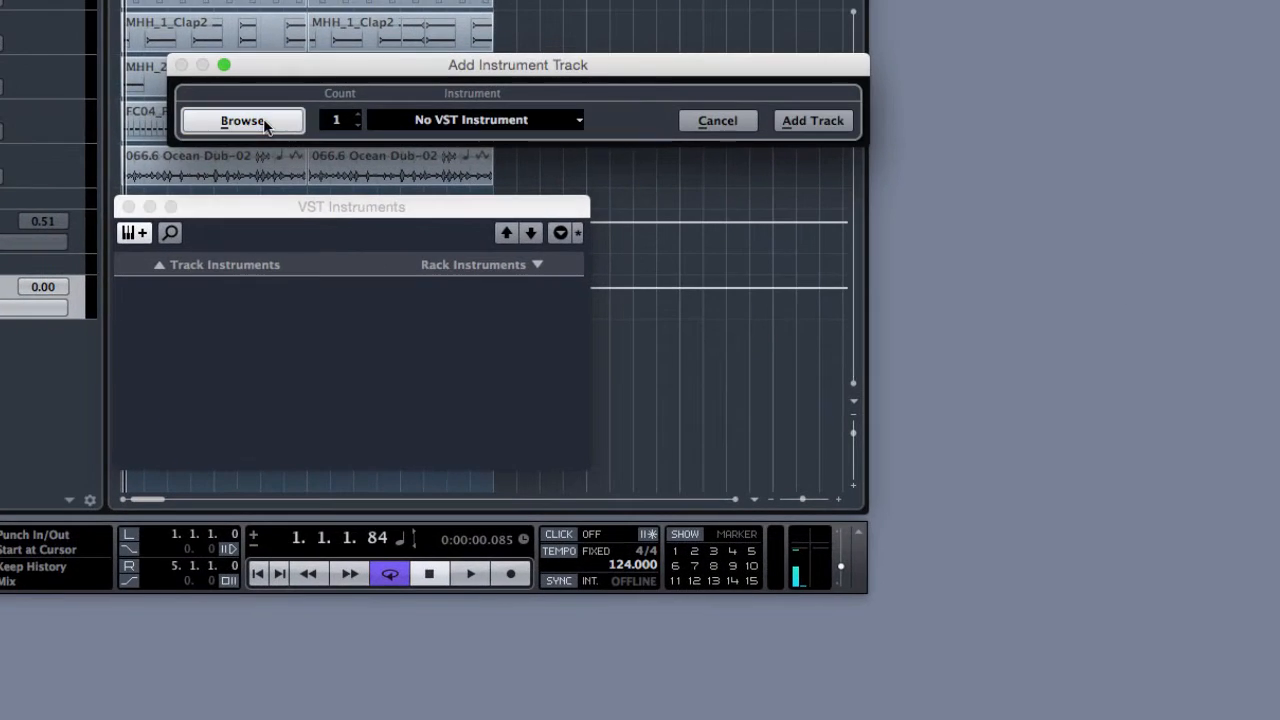
click(242, 120)
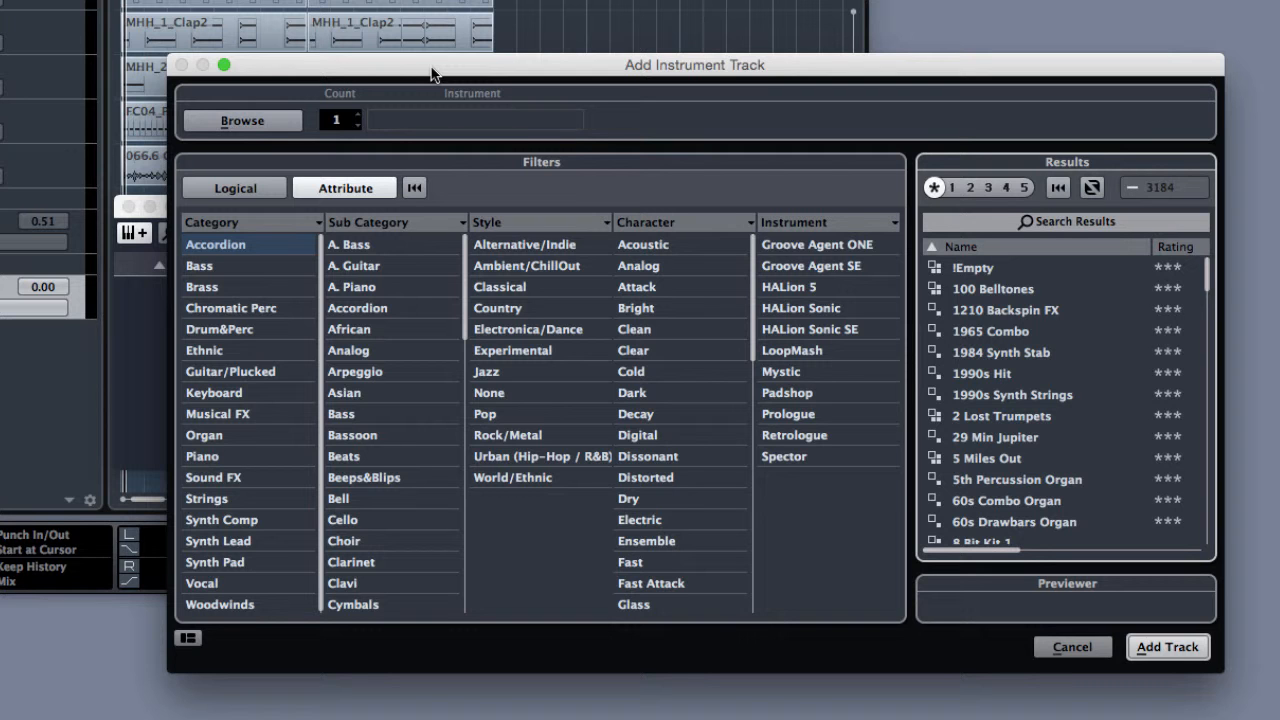
mouse_move(428, 75)
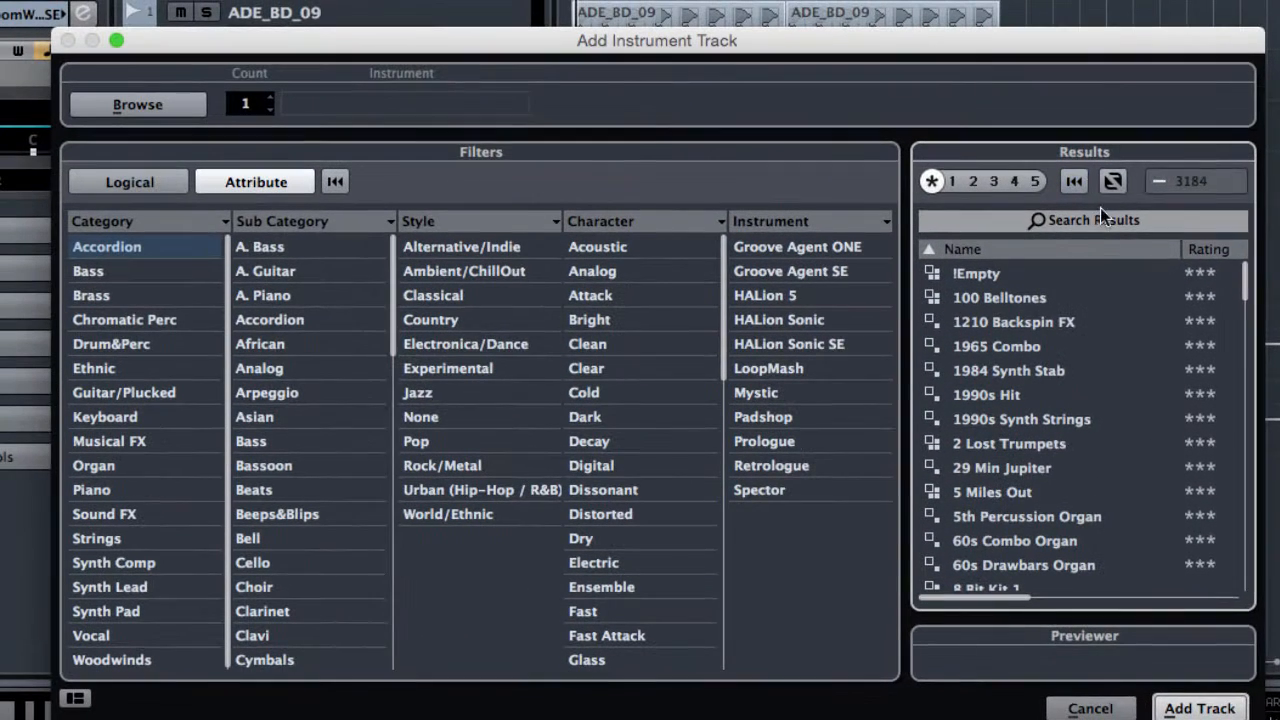
click(1083, 220)
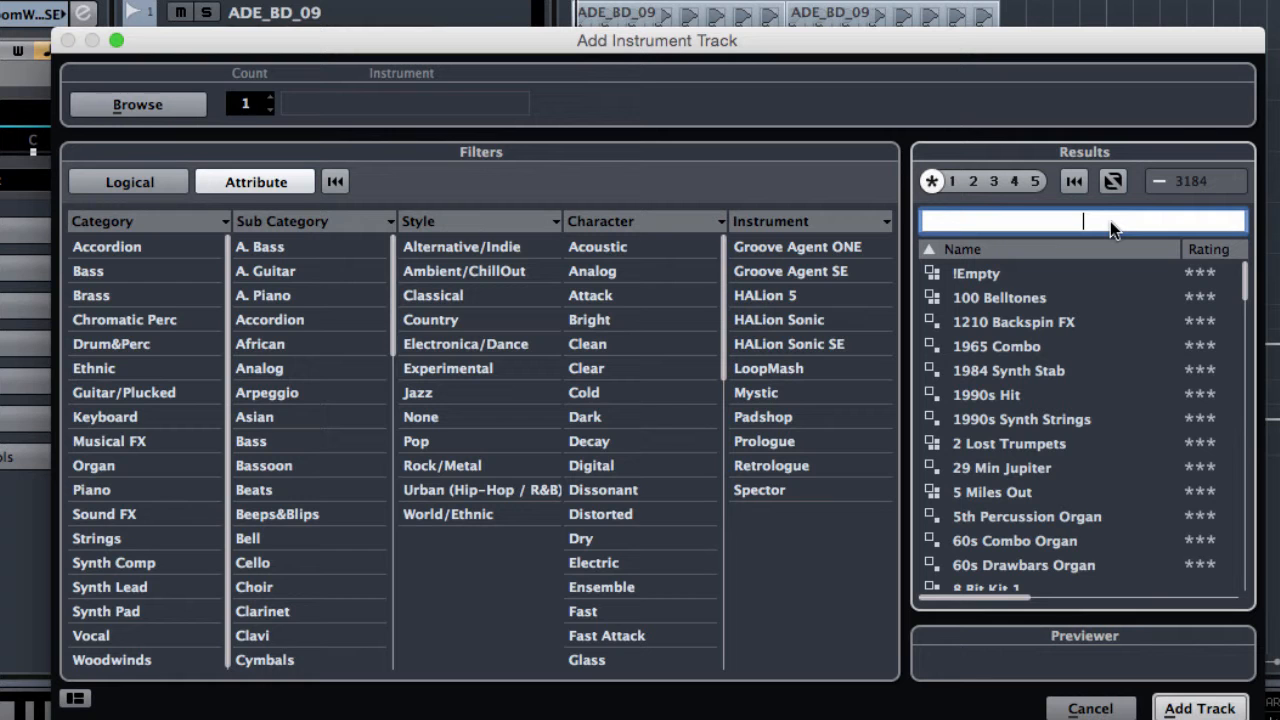
text(fretl)
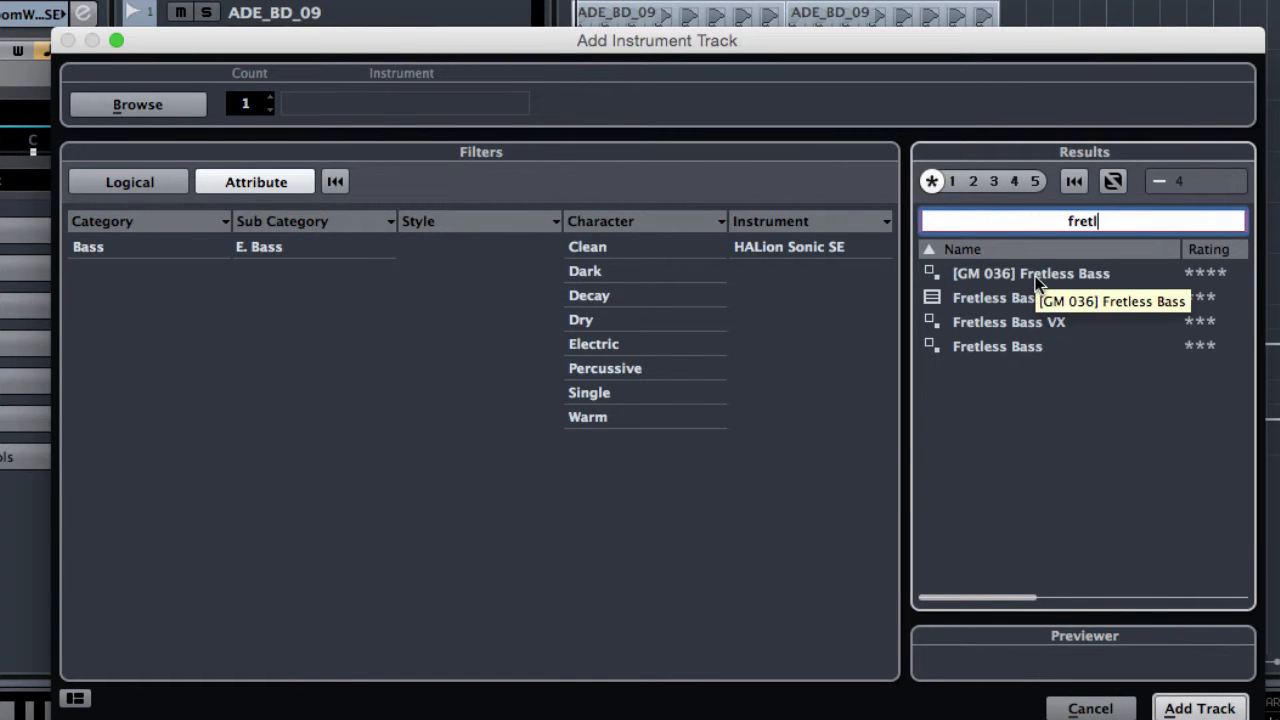
click(1030, 273)
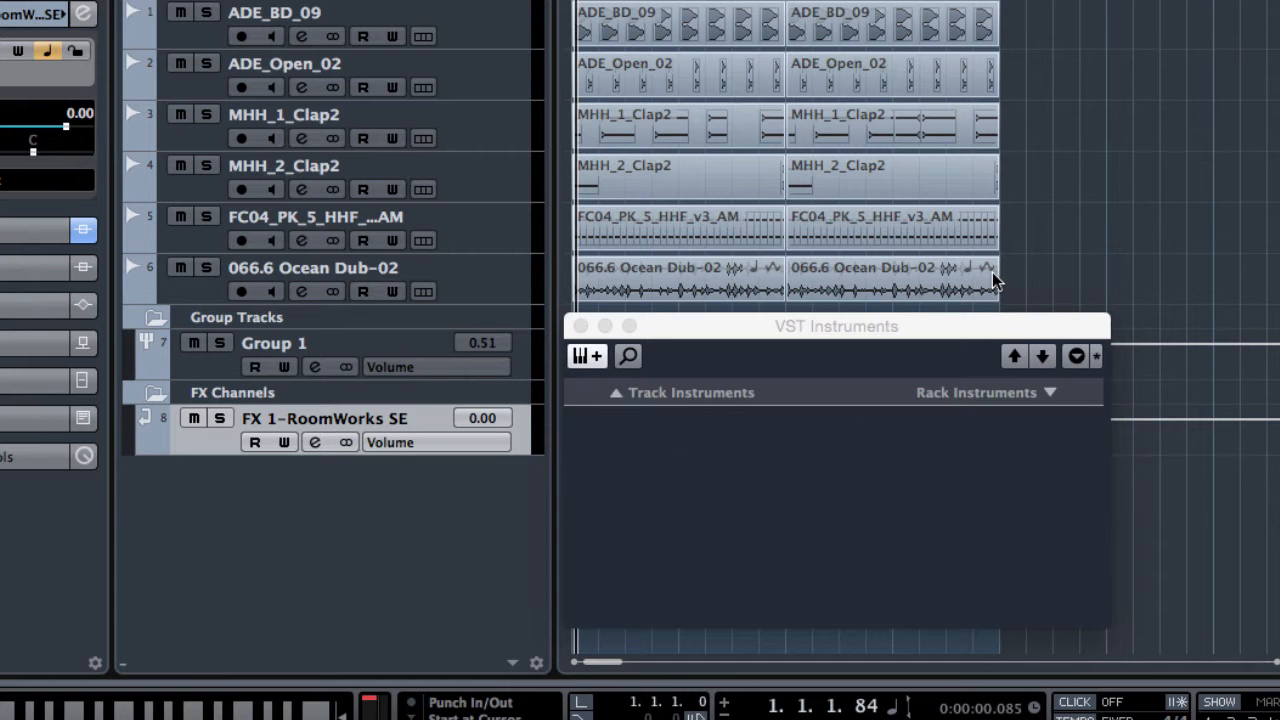
Create the [GM 036] Fretless Bass track on HALion Sonic SE, select it, and close VST Instruments.
click(596, 356)
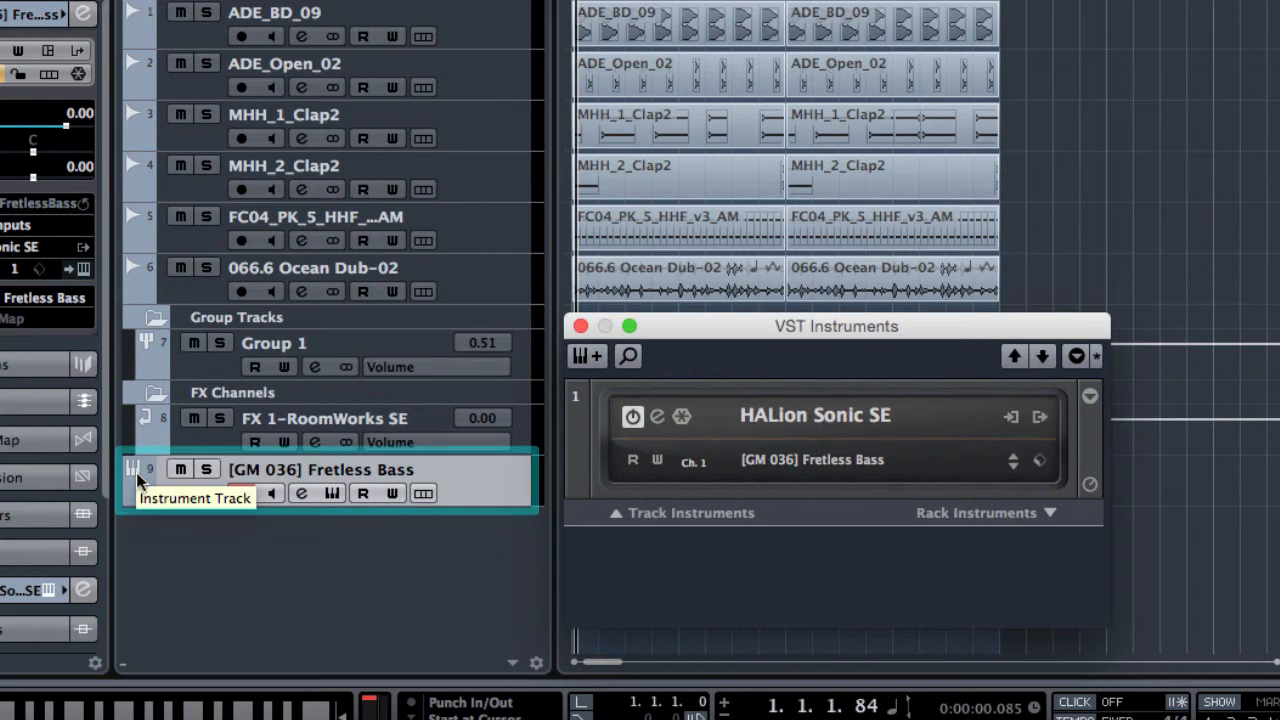
click(320, 480)
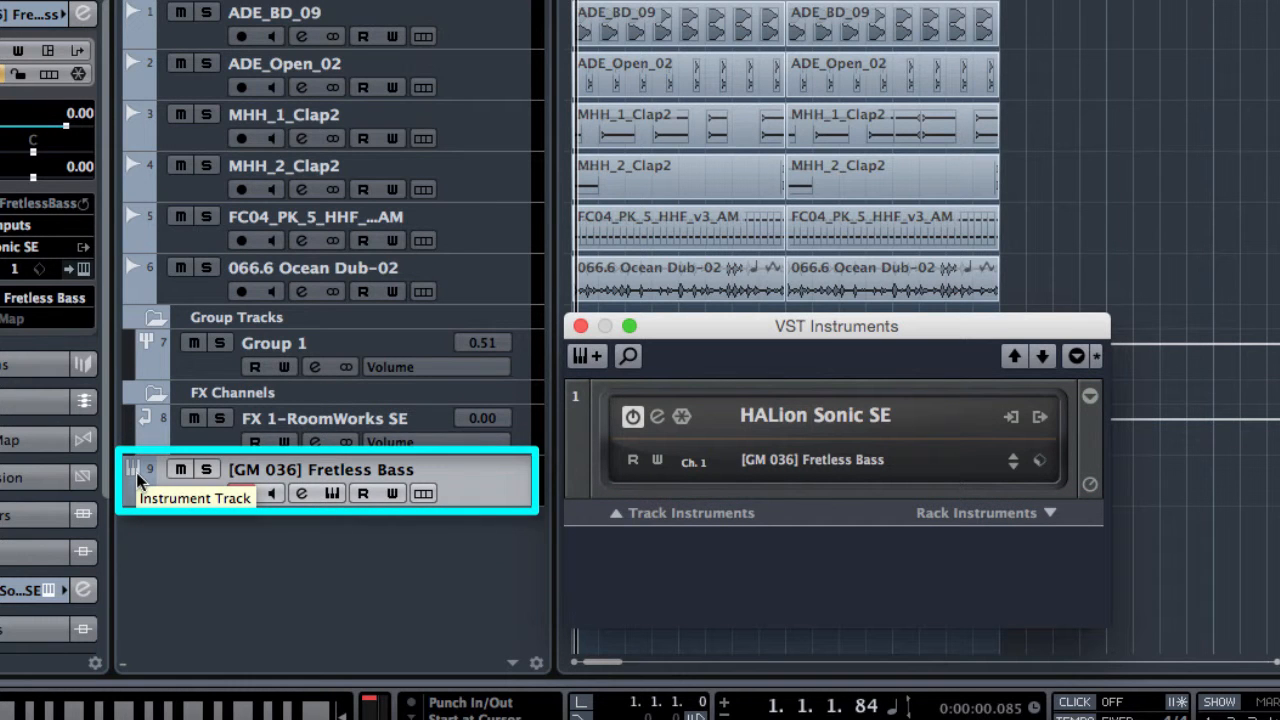
click(241, 492)
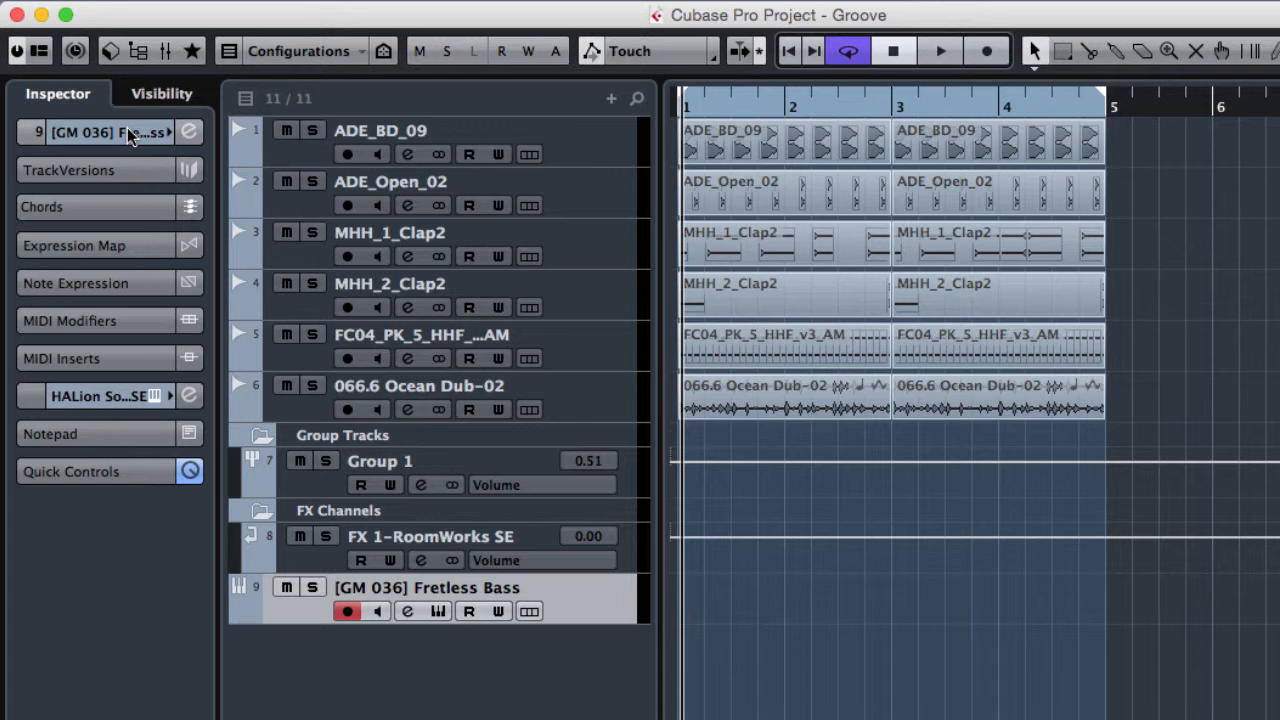
mouse_move(100, 396)
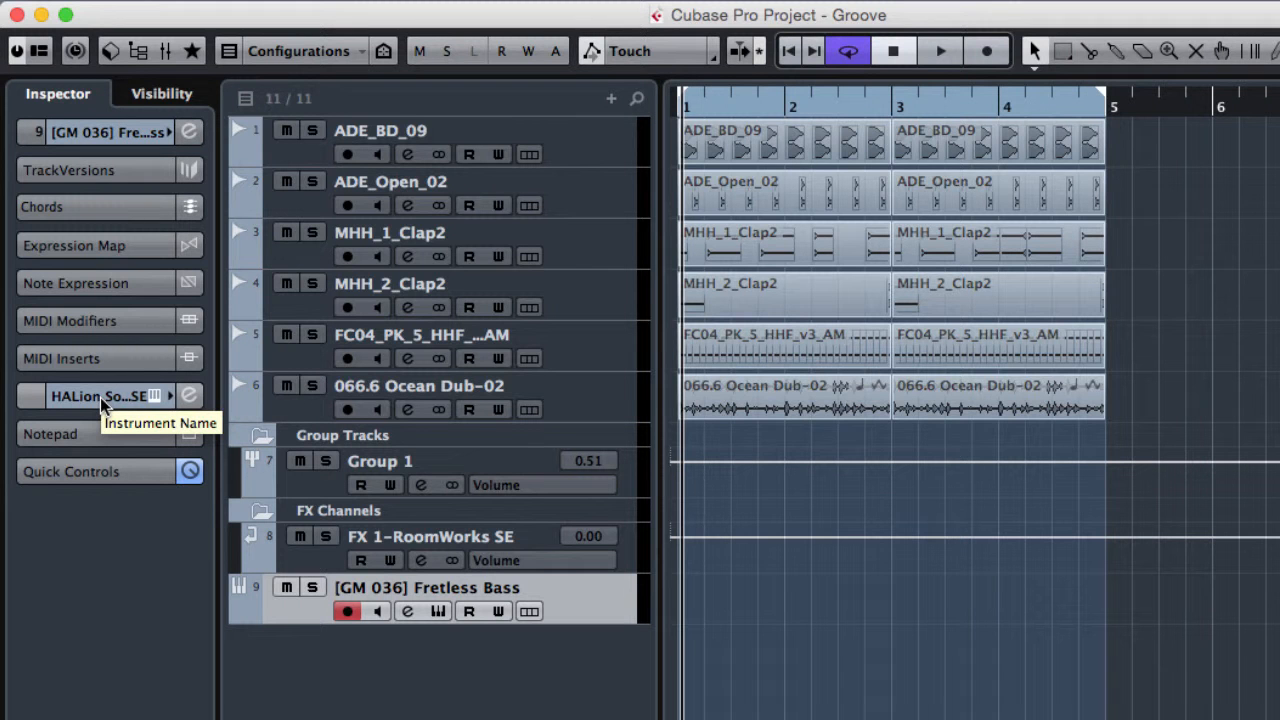
mouse_move(880, 624)
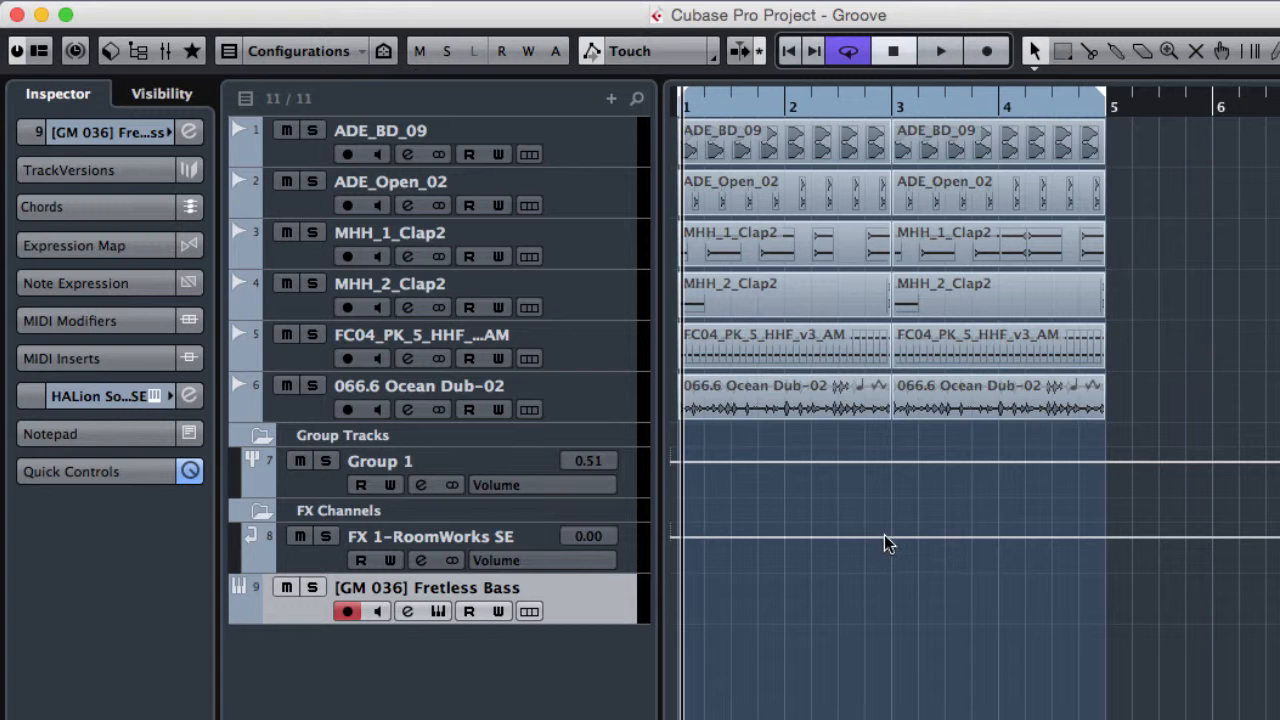
mouse_move(1018, 588)
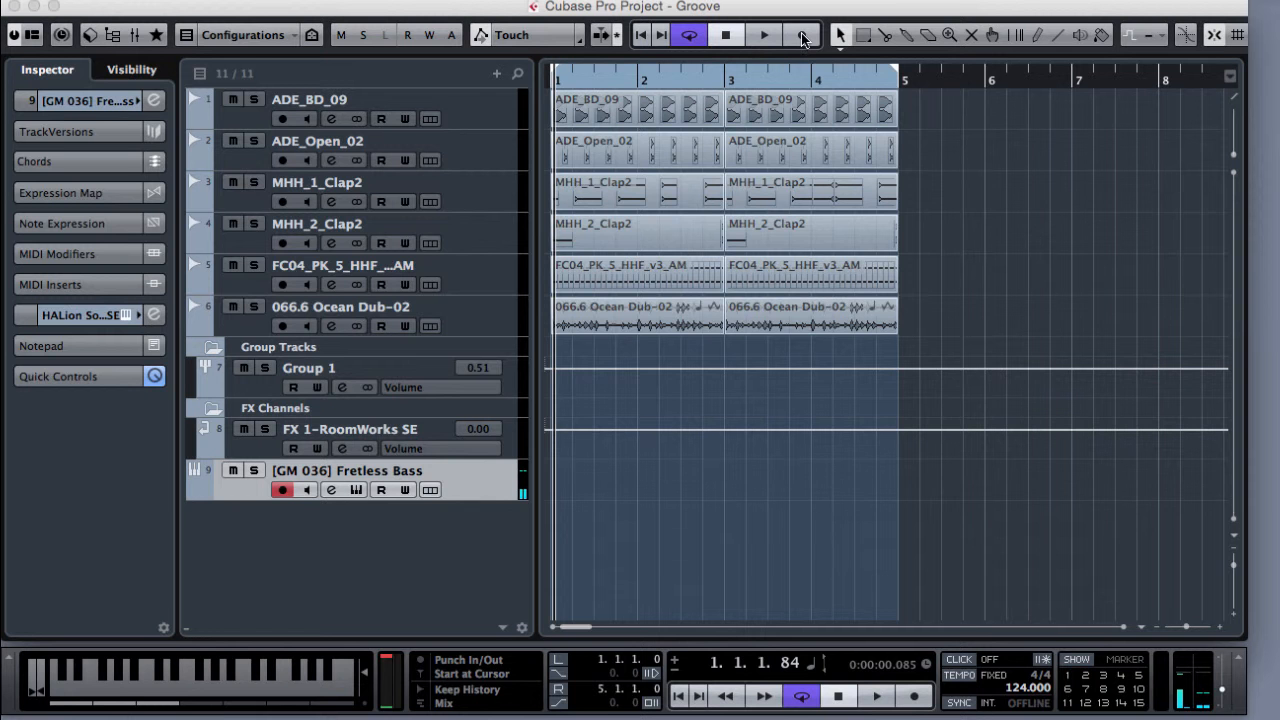
Record a MIDI bass line onto the Fretless Bass track, then stop recording.
click(801, 35)
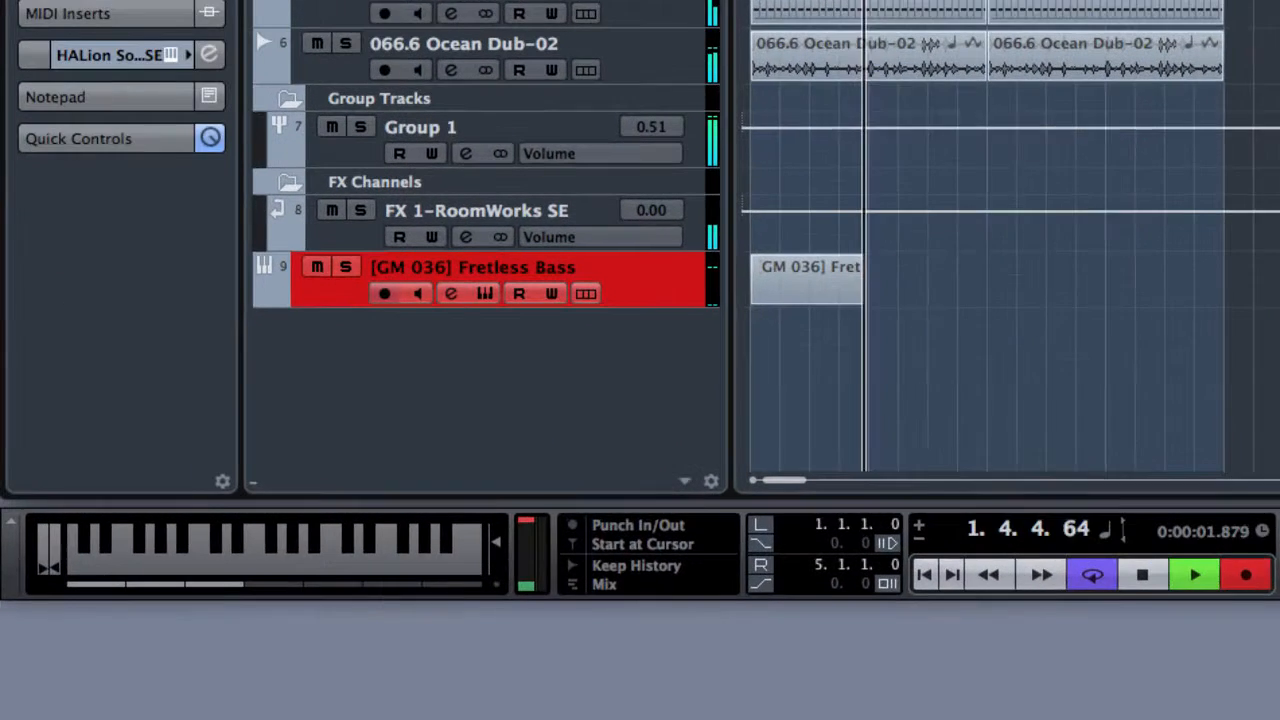
click(1194, 573)
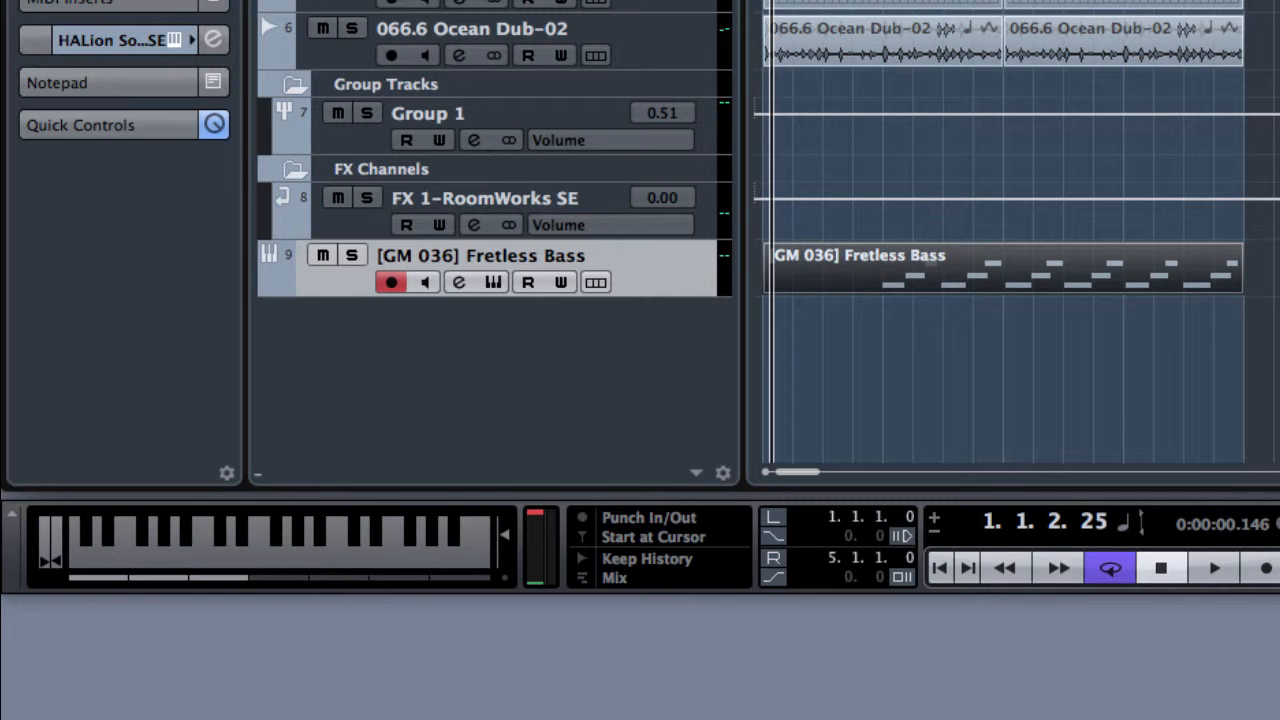
mouse_move(1045, 278)
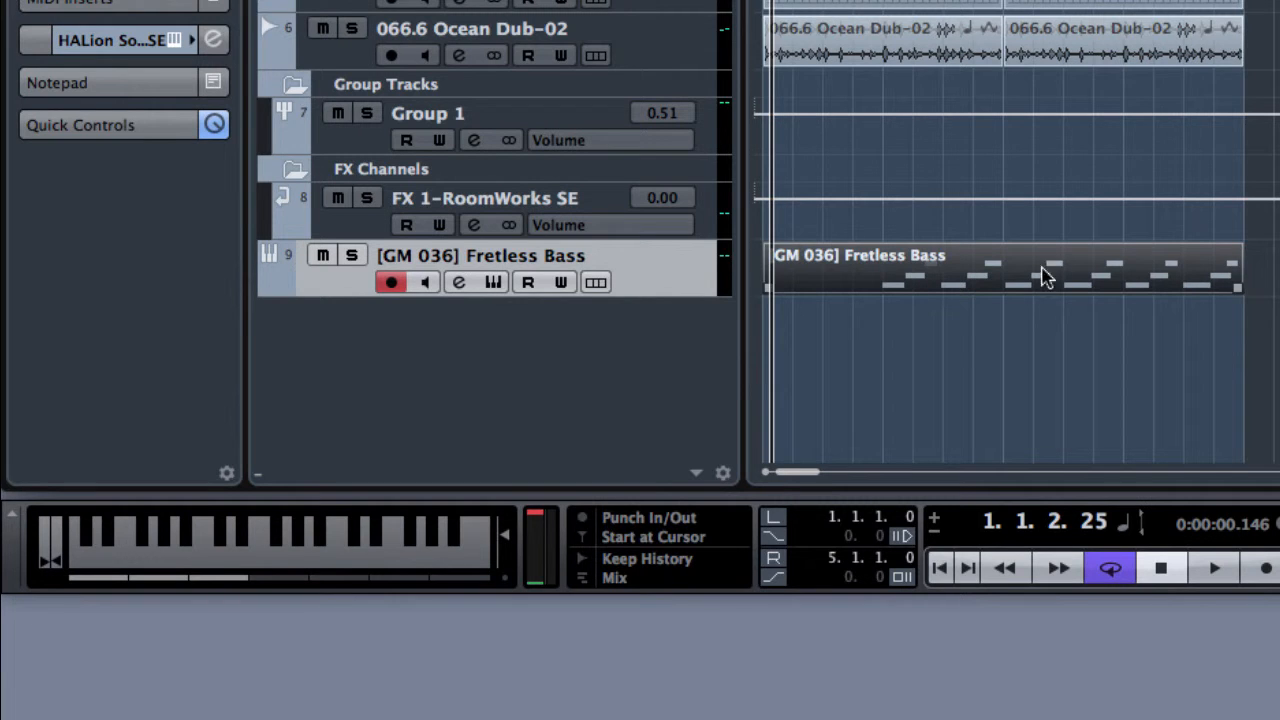
mouse_move(1035, 285)
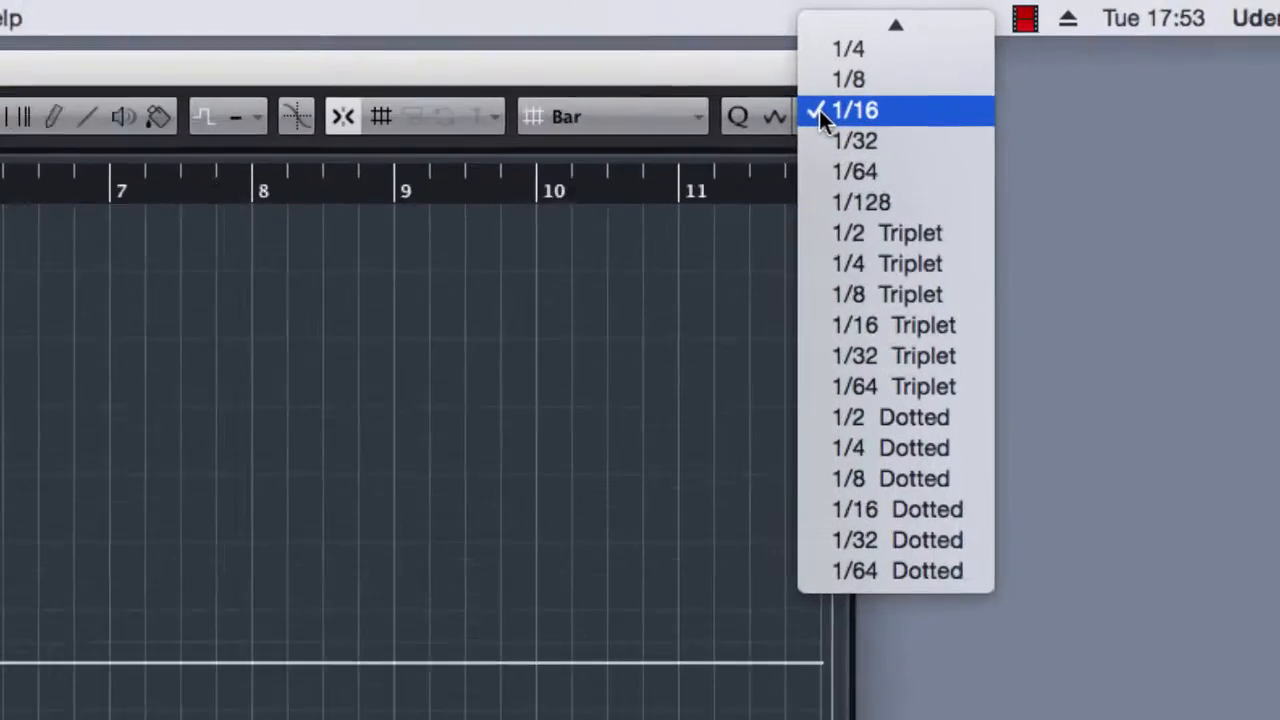
Set the quantize grid to 1/16 and remove the virtual keyboard from the Transport.
click(854, 110)
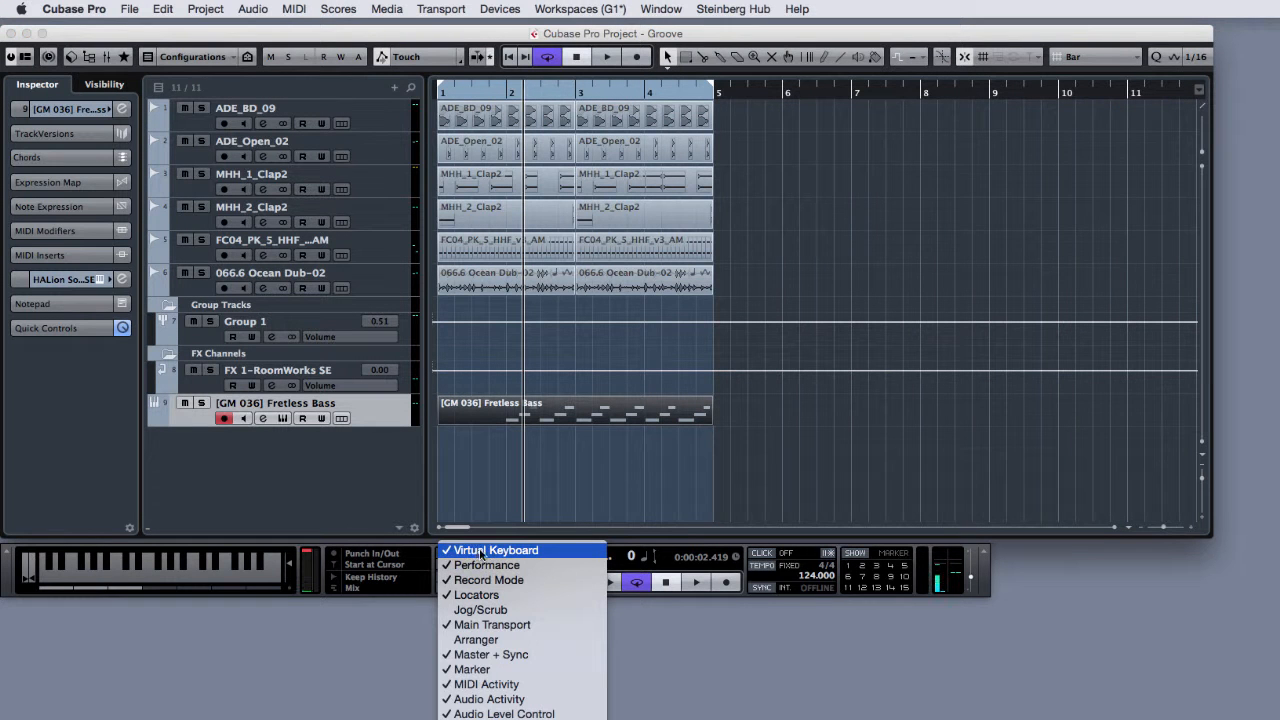
click(496, 549)
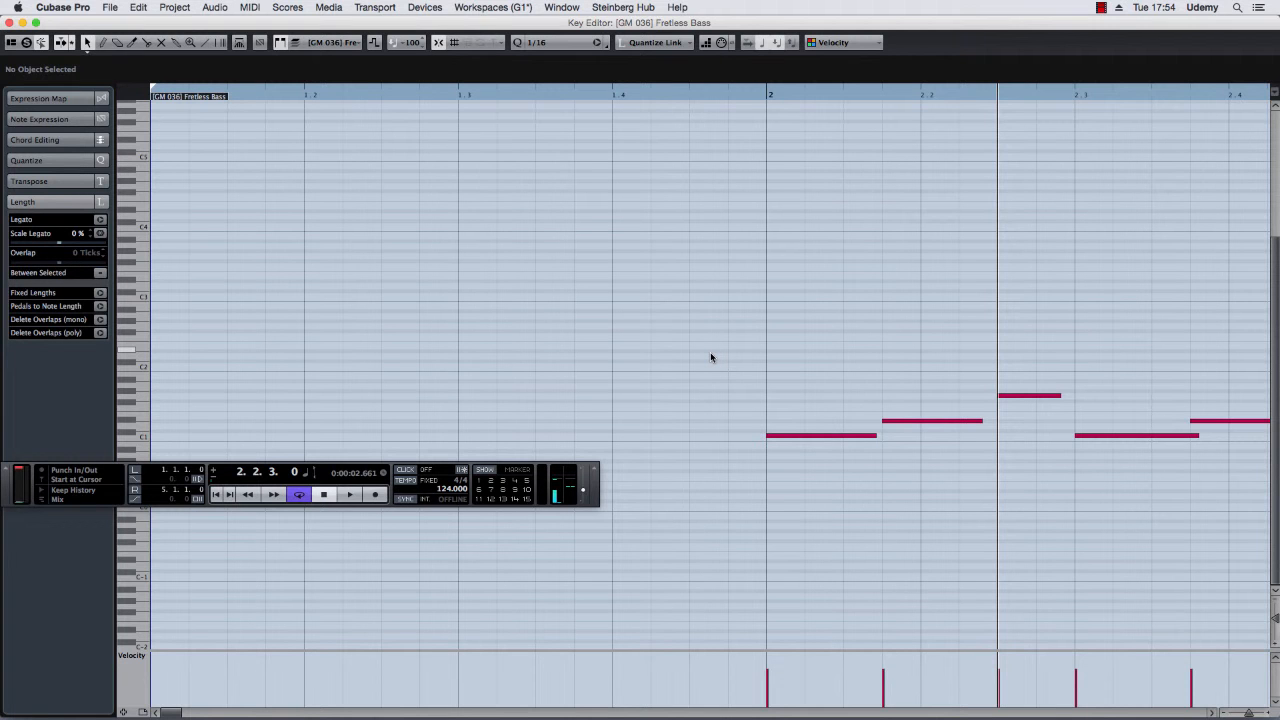
Hide the floating Transport panel with F2 so the full bass part is visible.
key(f2)
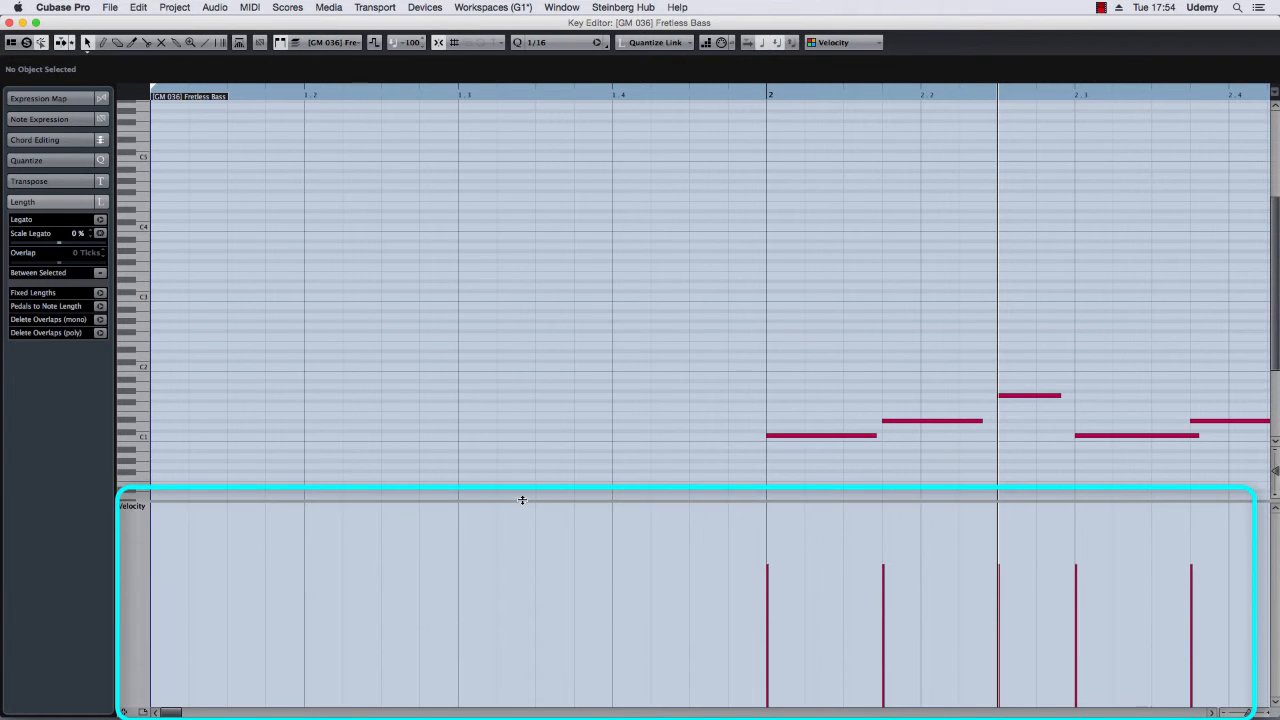
mouse_move(161, 494)
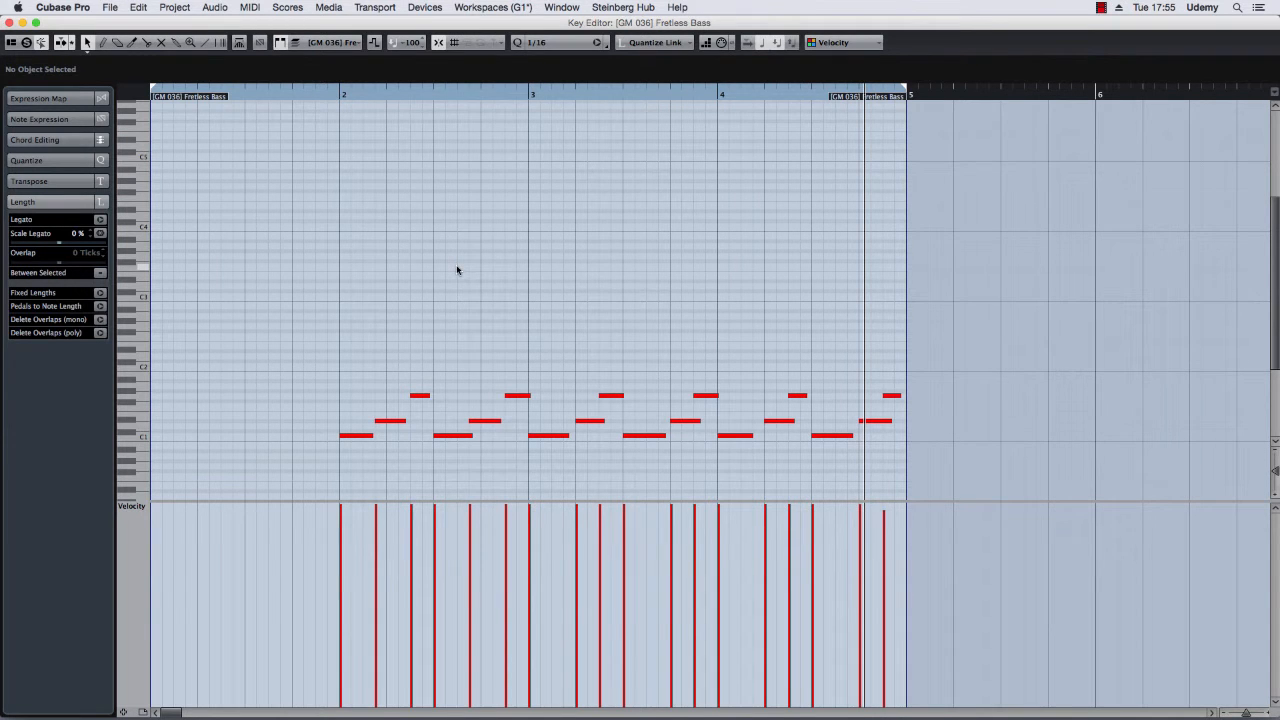
Select all bass notes and apply the MIDI Legato function.
key(cmd+a)
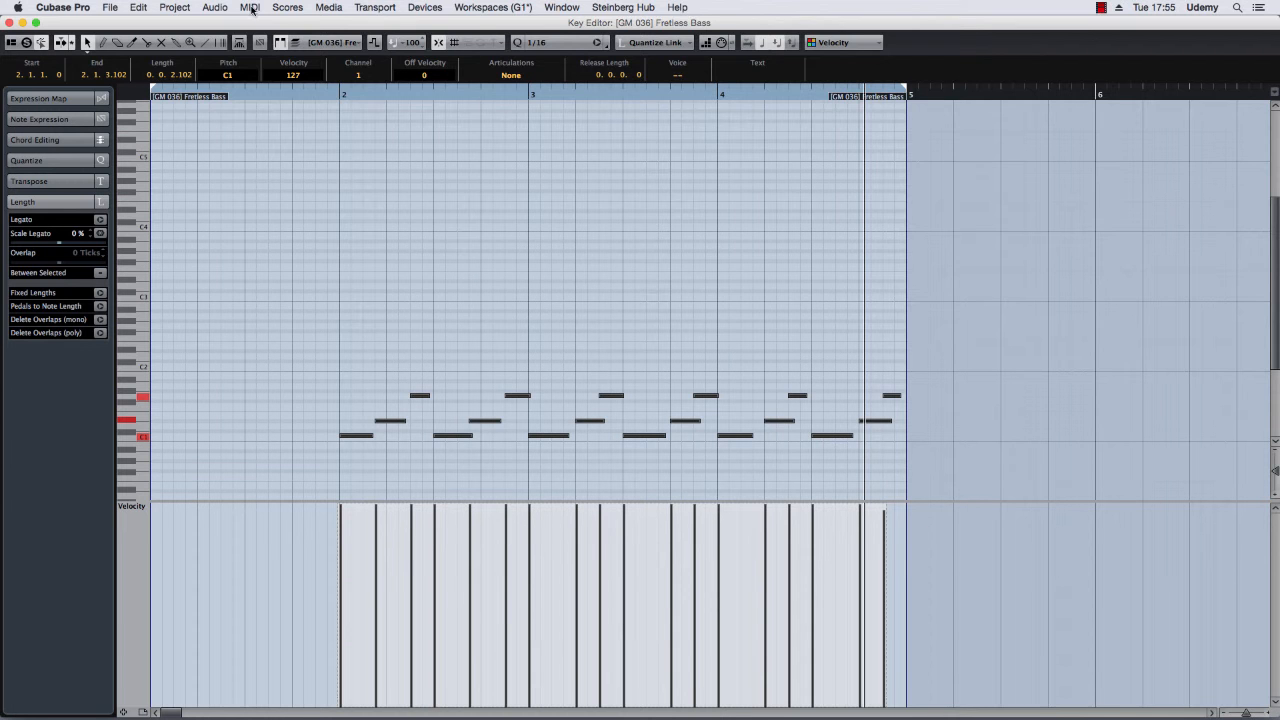
click(249, 7)
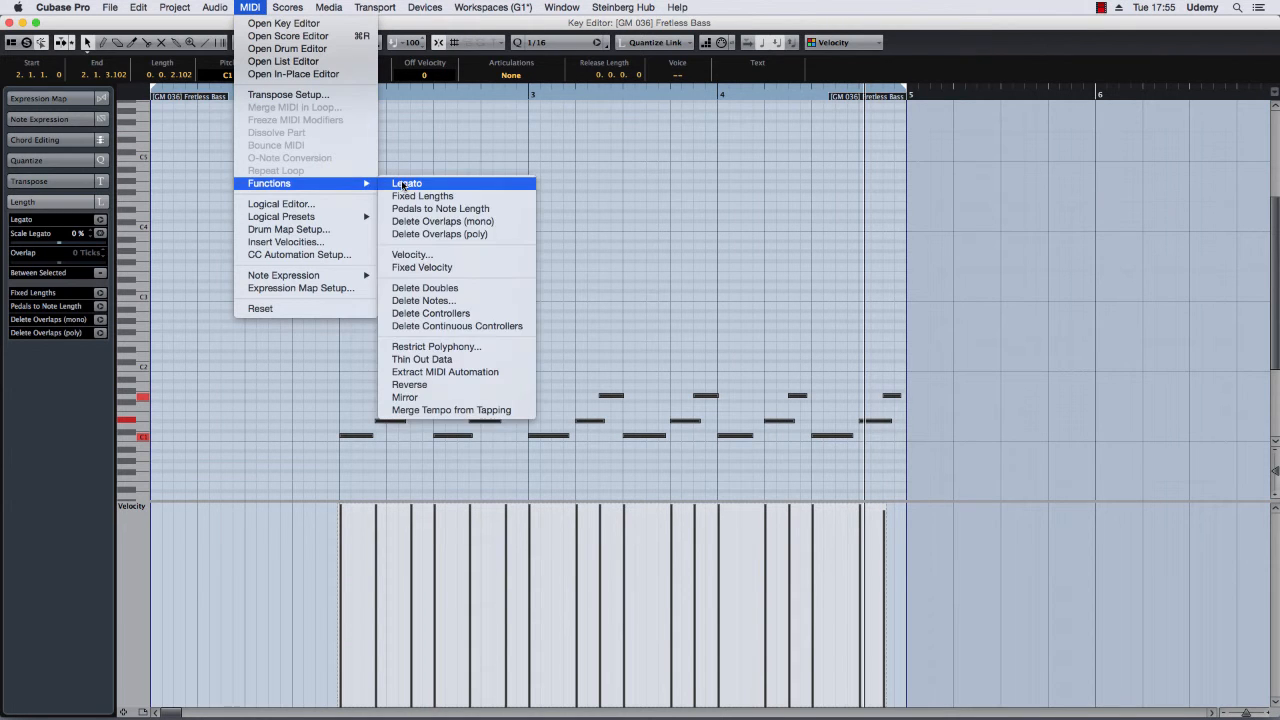
click(407, 183)
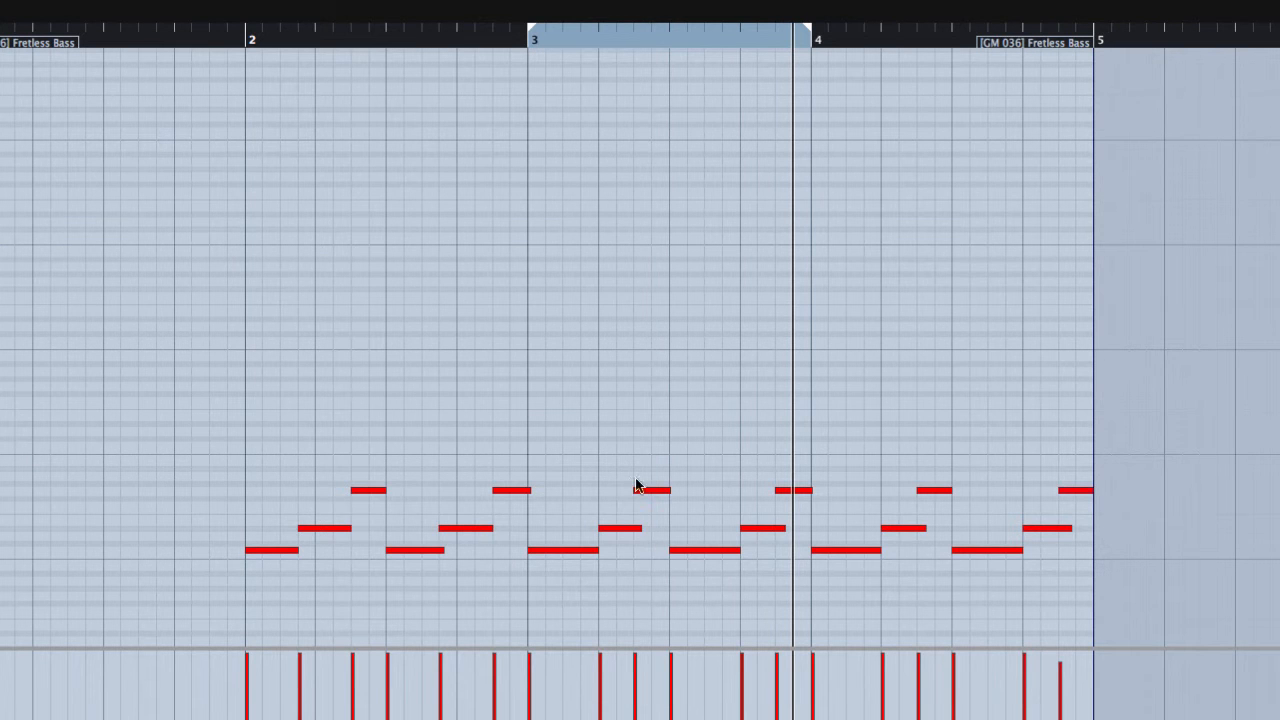
click(652, 490)
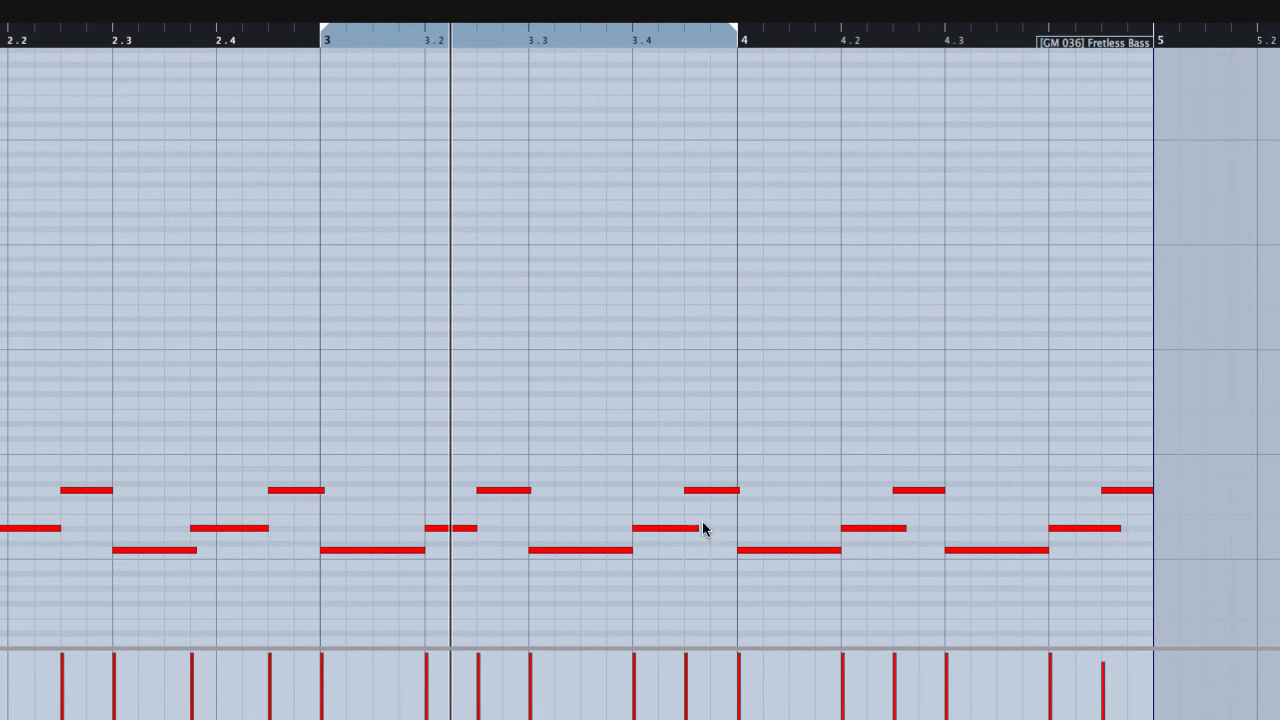
click(660, 528)
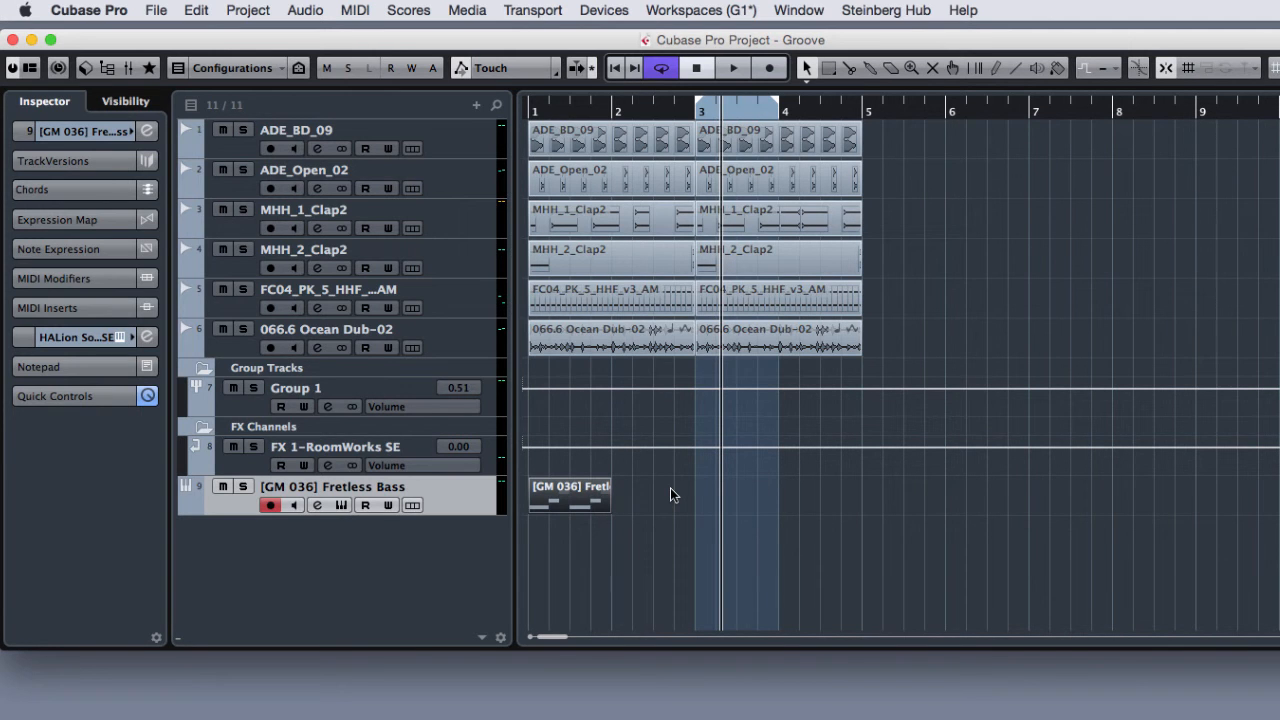
Repeat the bass part to fill four bars, loop those bars, and play it back.
key(cmd+d)
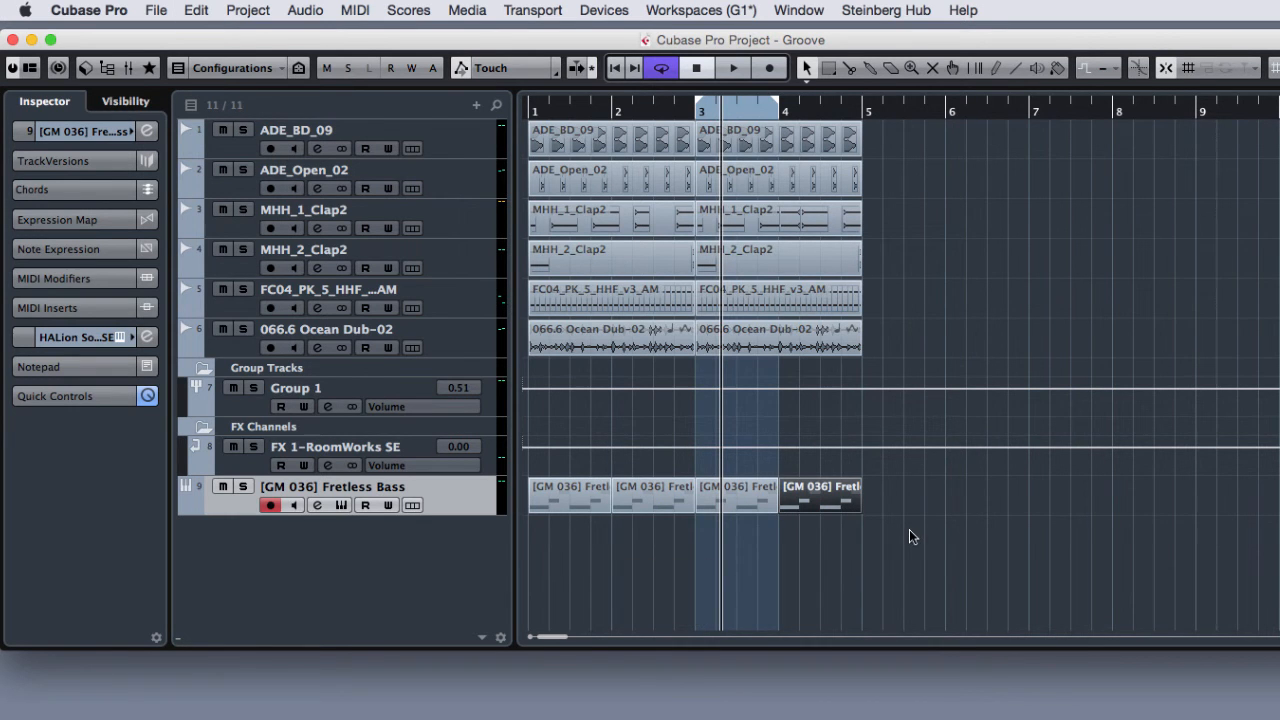
key(cmd+a)
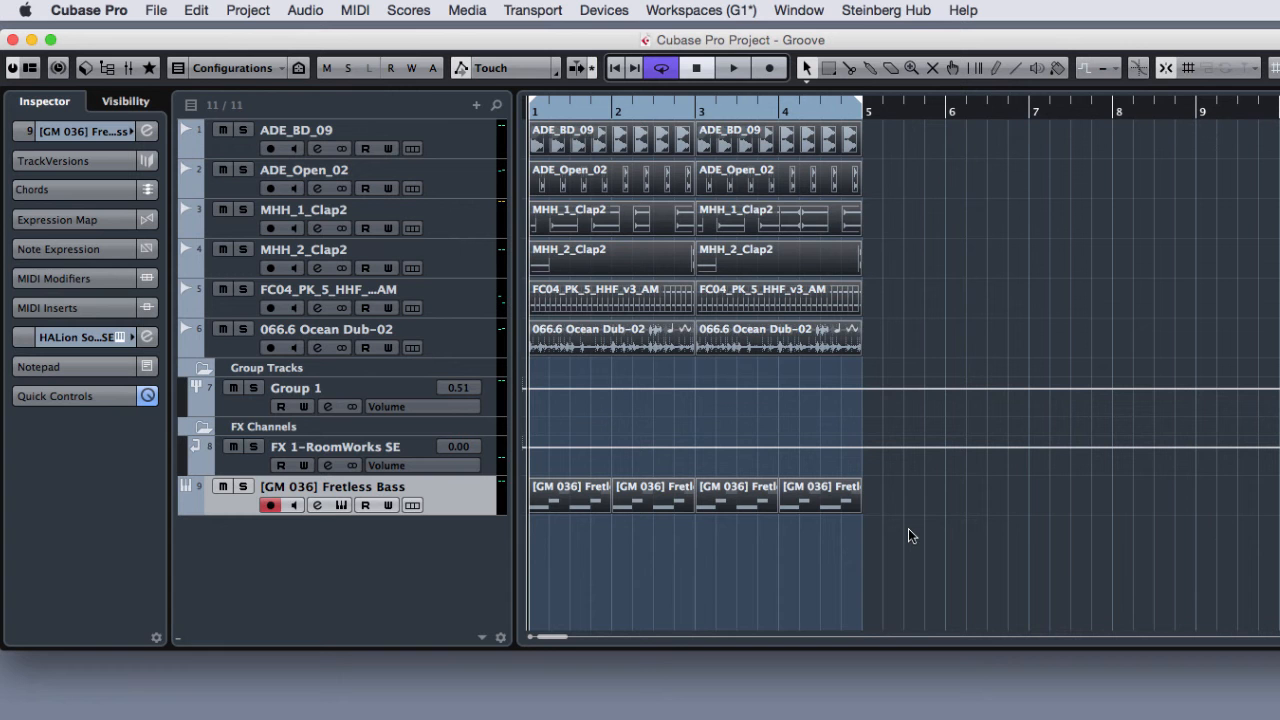
click(733, 68)
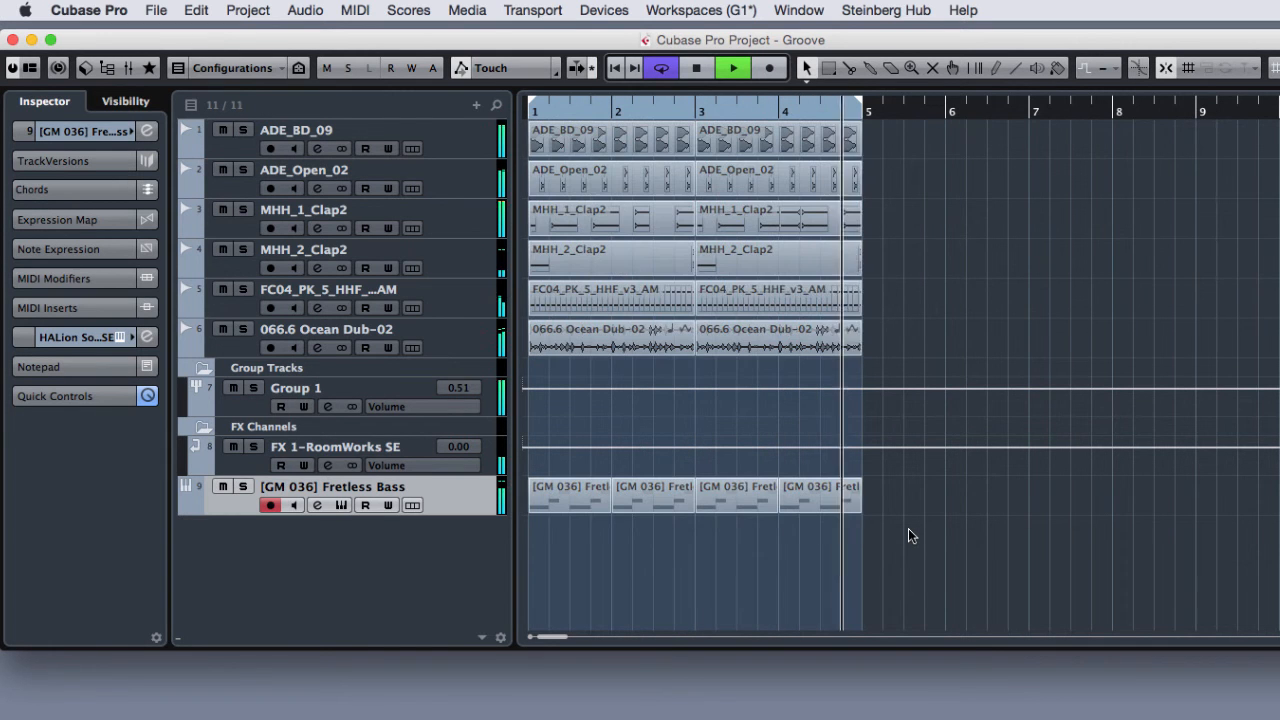
click(732, 68)
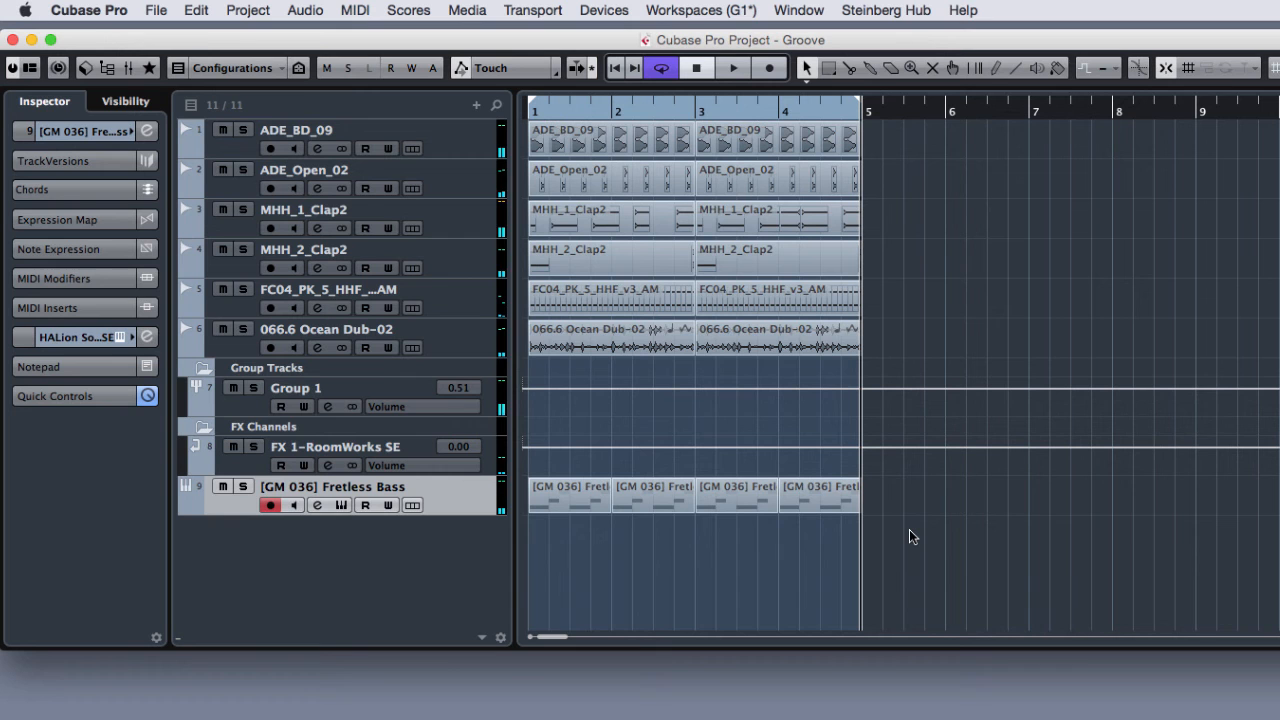